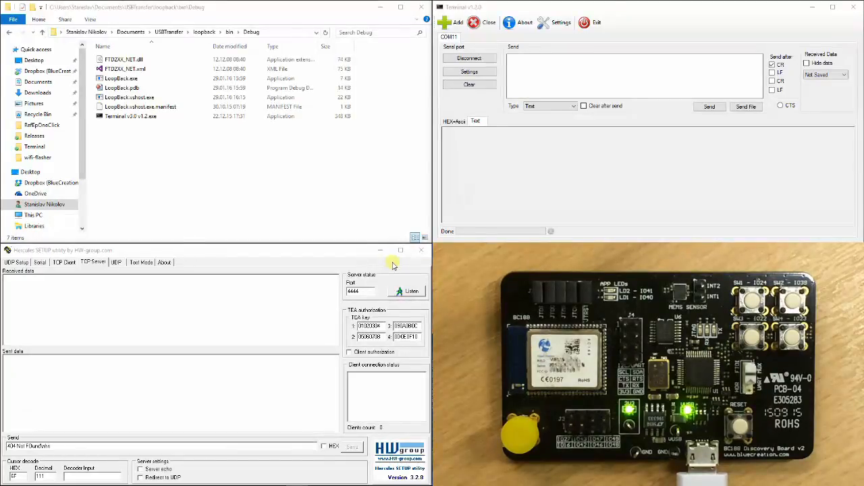
Reconnect to the module on COM11 and check the port parameters (9600 baud)
click(469, 58)
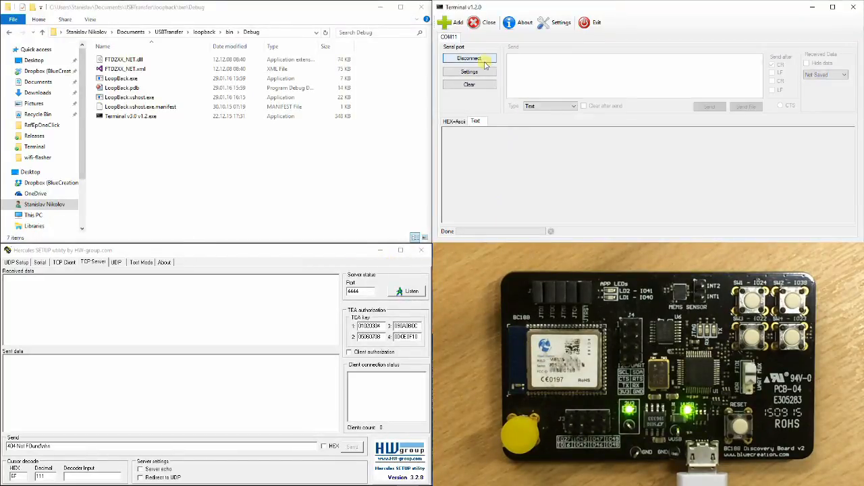
click(470, 58)
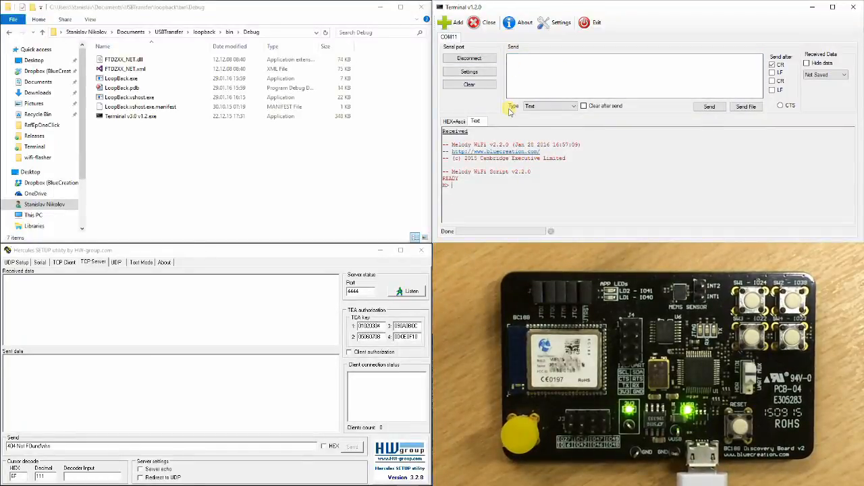
click(469, 72)
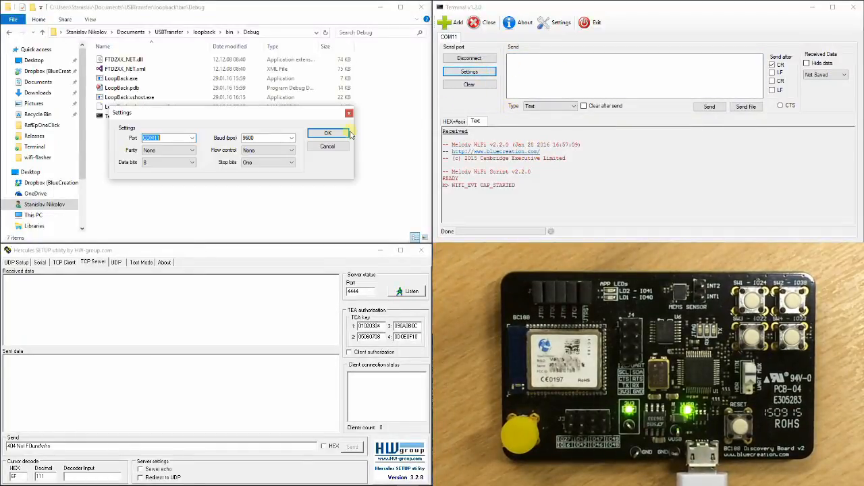
click(264, 138)
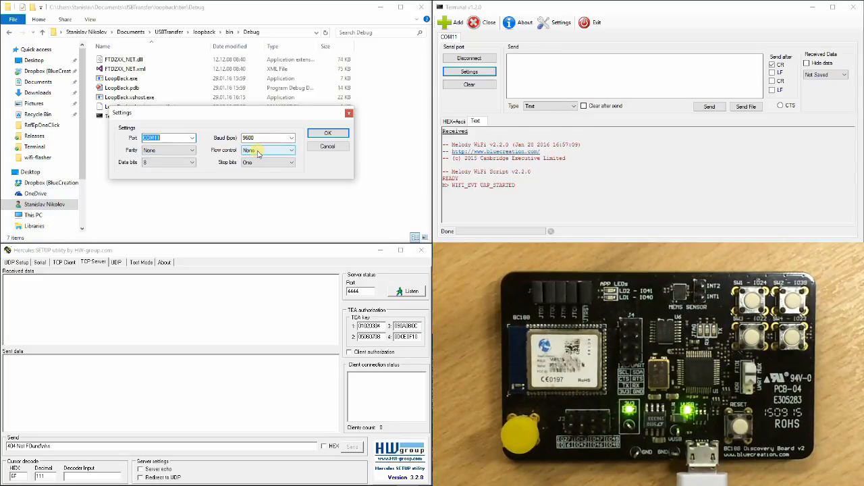
click(328, 132)
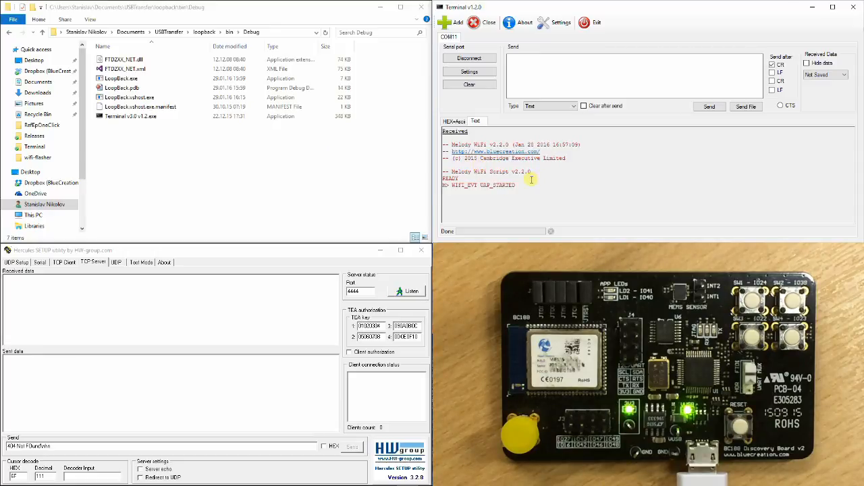
mouse_move(536, 190)
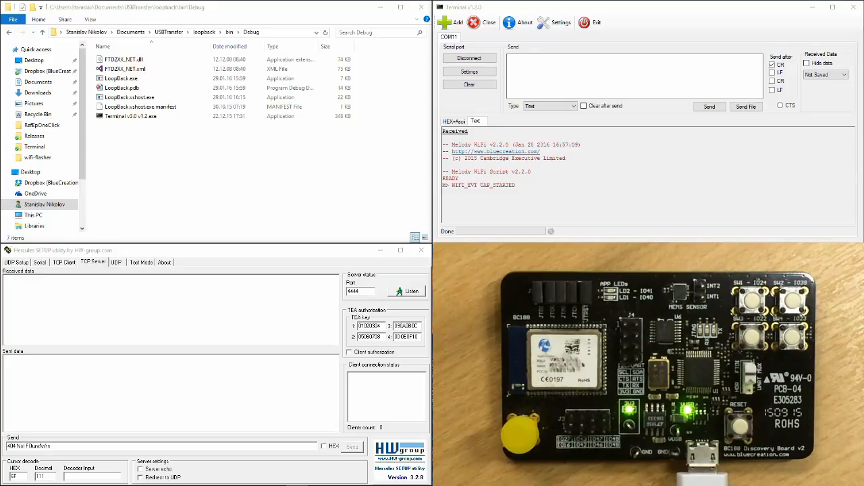
Send config_set uart.baud 2000000 and uart.flowctrl hw to the module
text(config_set uart.baud 2000000)
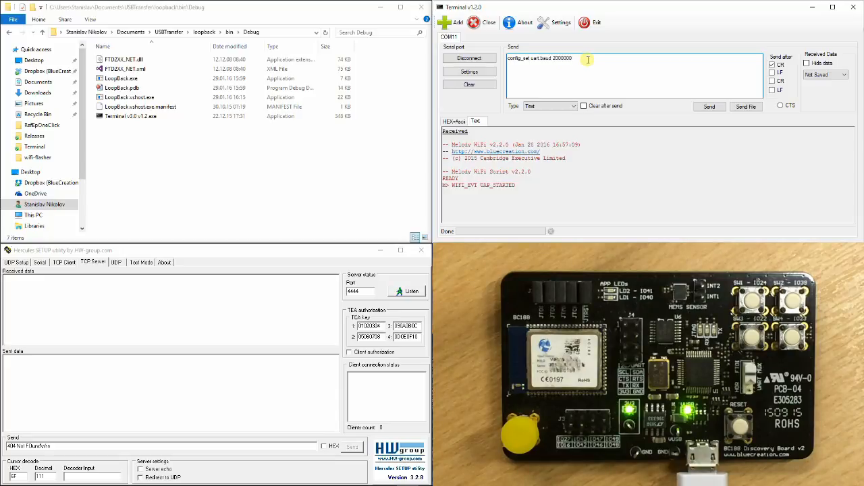
click(709, 106)
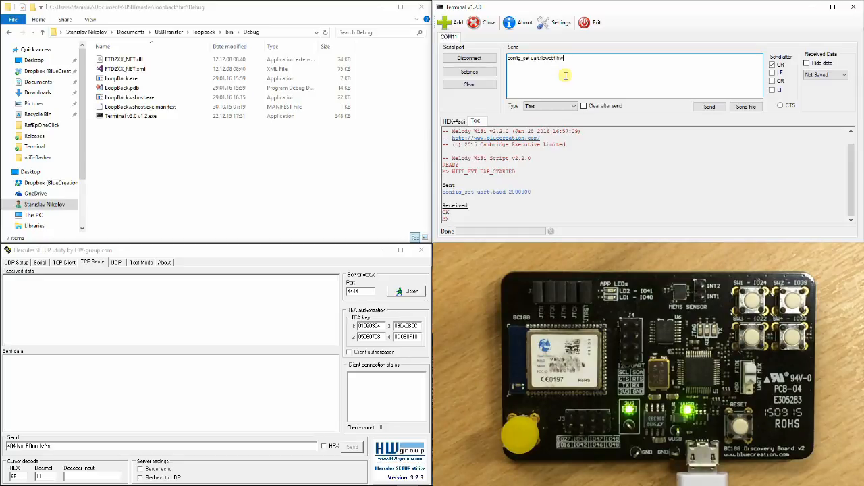
click(709, 106)
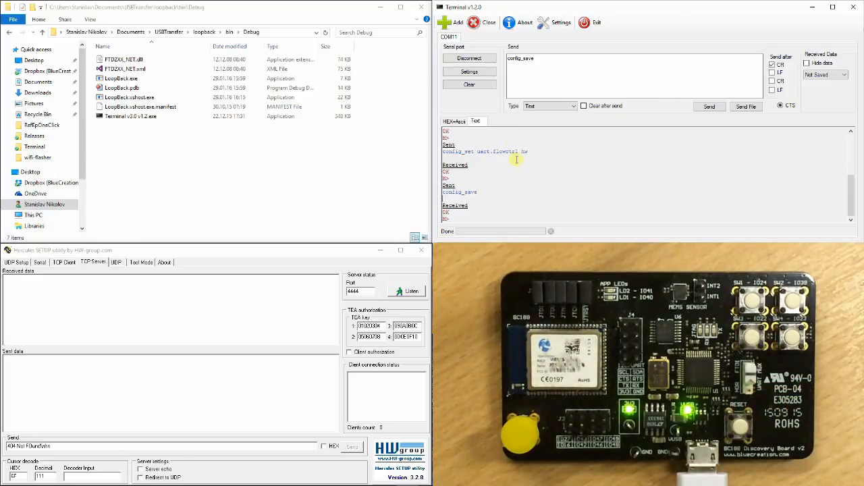
Edit the serial port's Baud (bps) field to the module's new 2000000 rate and apply
click(469, 72)
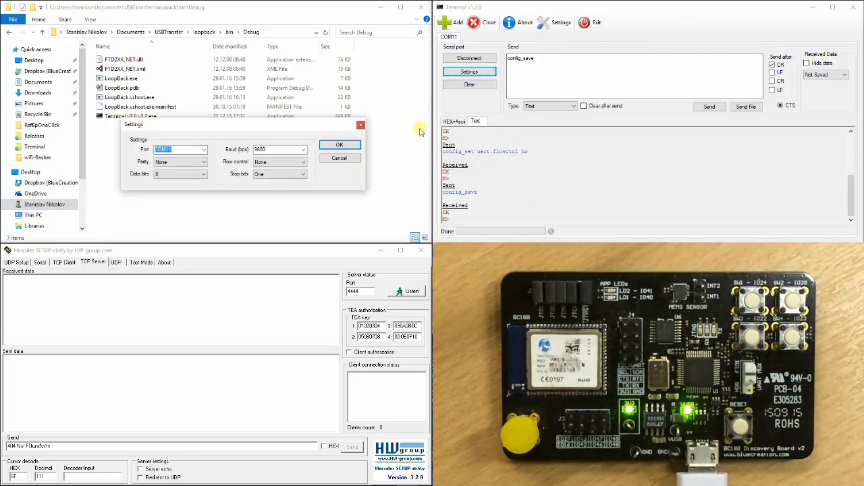
click(302, 149)
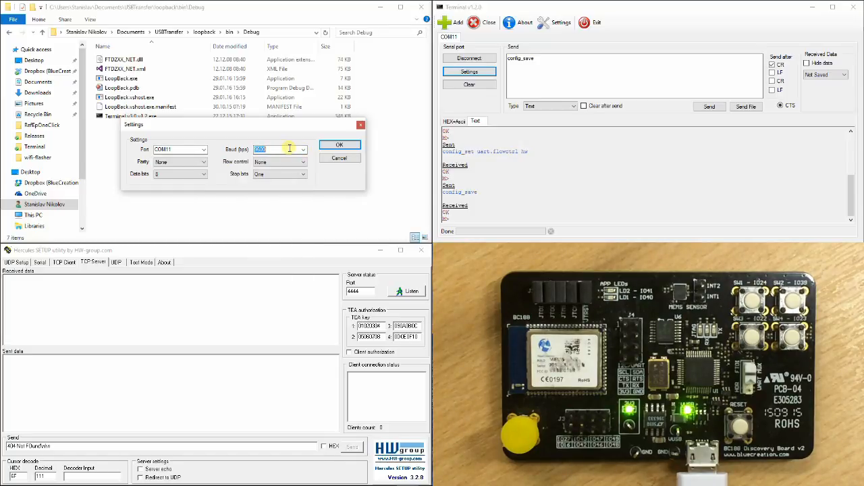
click(302, 150)
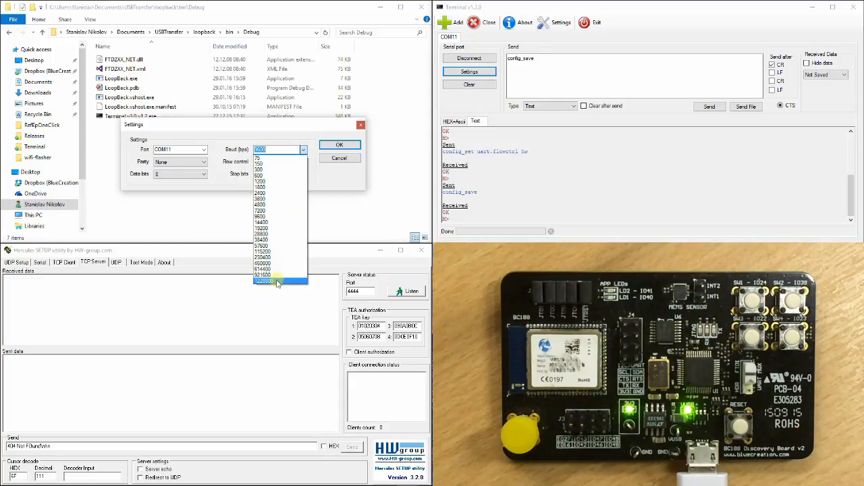
click(270, 216)
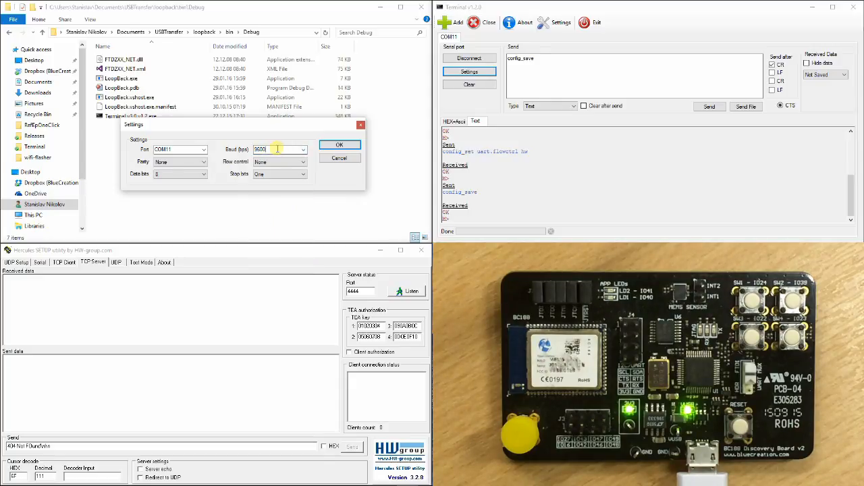
click(277, 149)
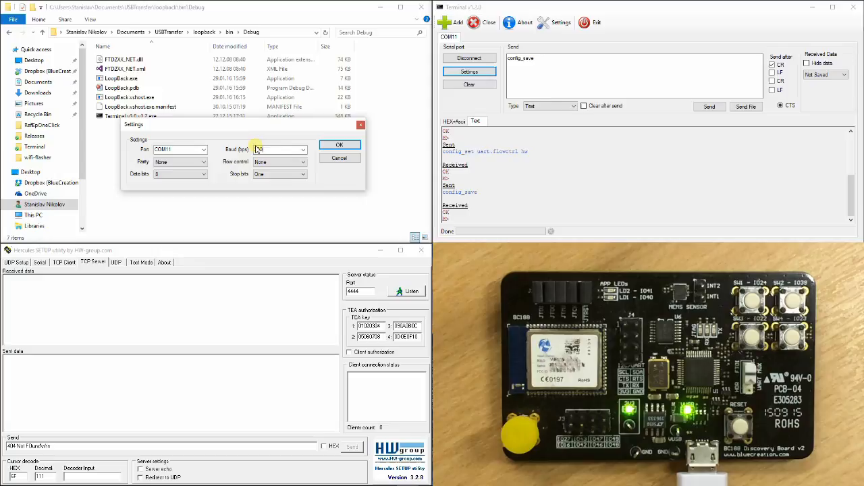
text(500000)
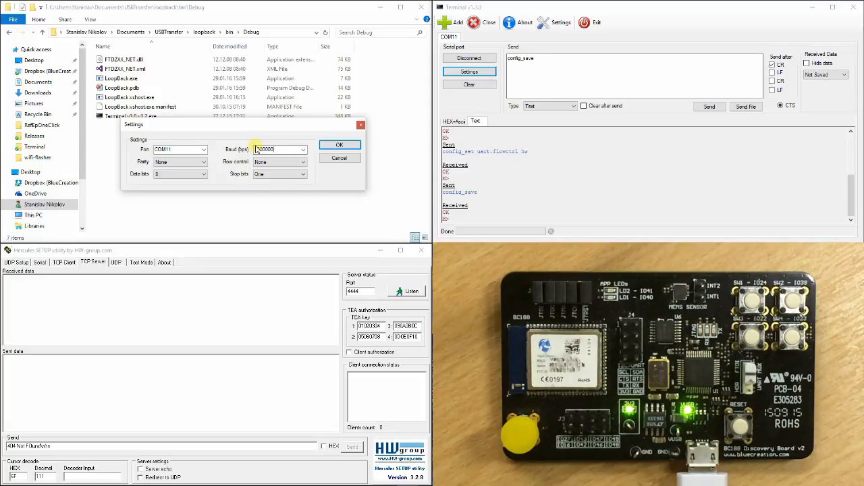
click(303, 161)
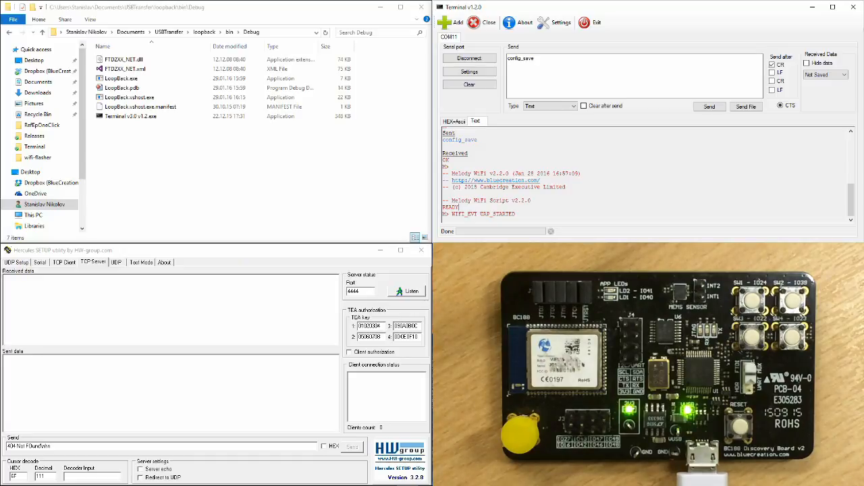
mouse_move(590, 162)
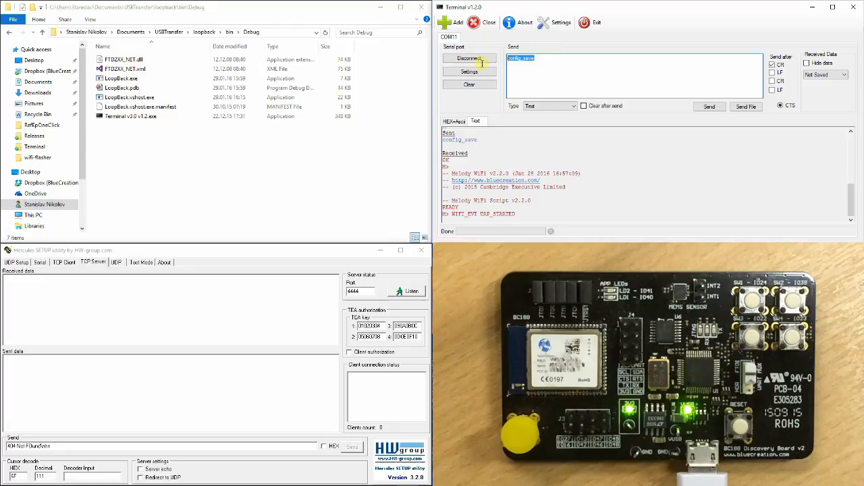
Send the Belkin_Enhanced_Wireless_E53473 SSID, passkey and autoconnect true config commands
text(config_set wifi.ssid Belkin_Enhanced_Wireless_E53473)
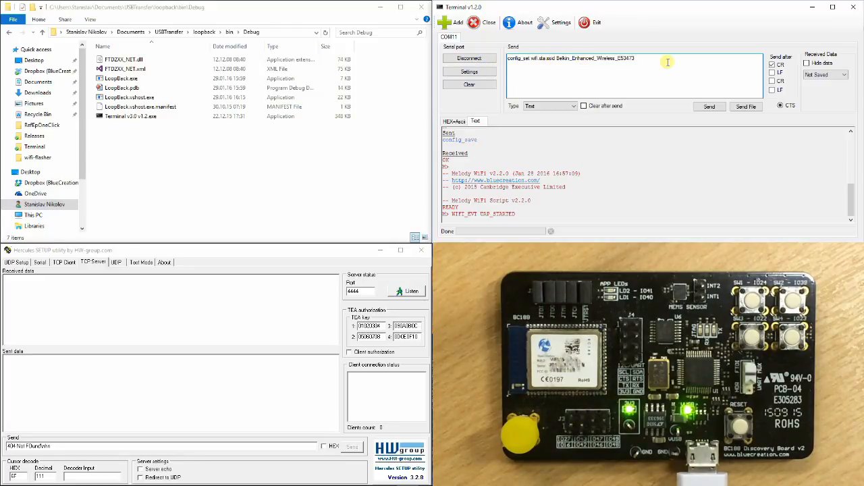
click(709, 106)
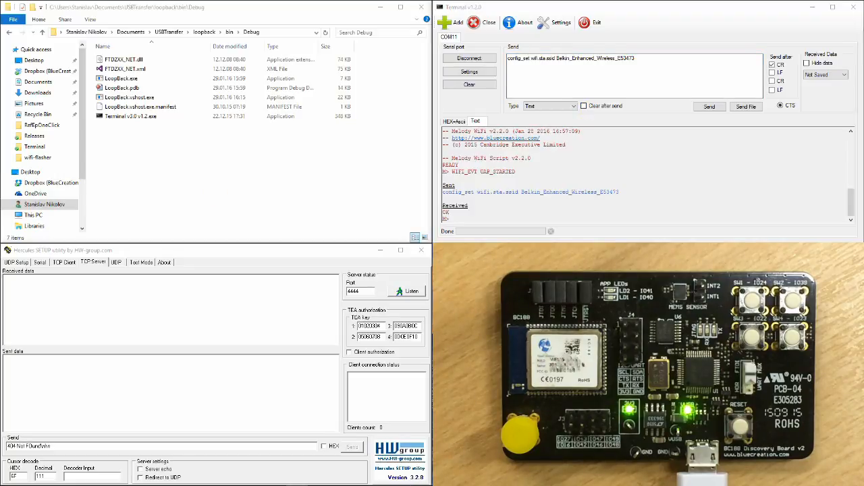
triple_click(587, 58)
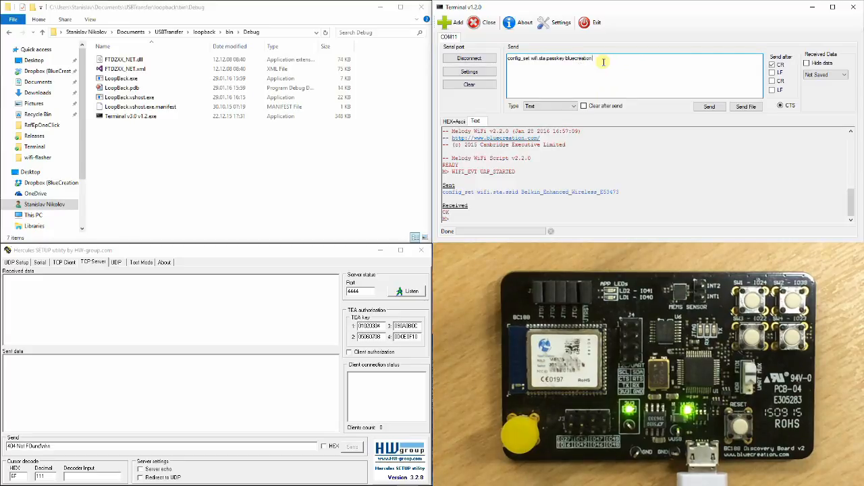
click(709, 106)
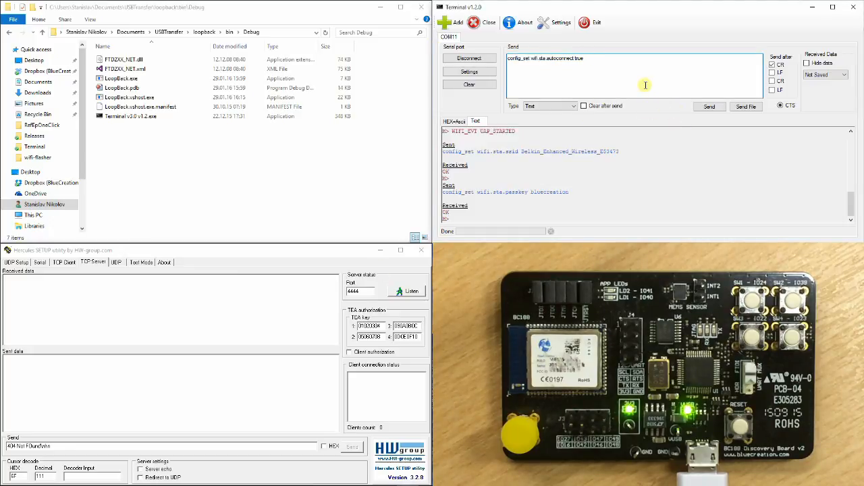
click(709, 106)
text(config_save)
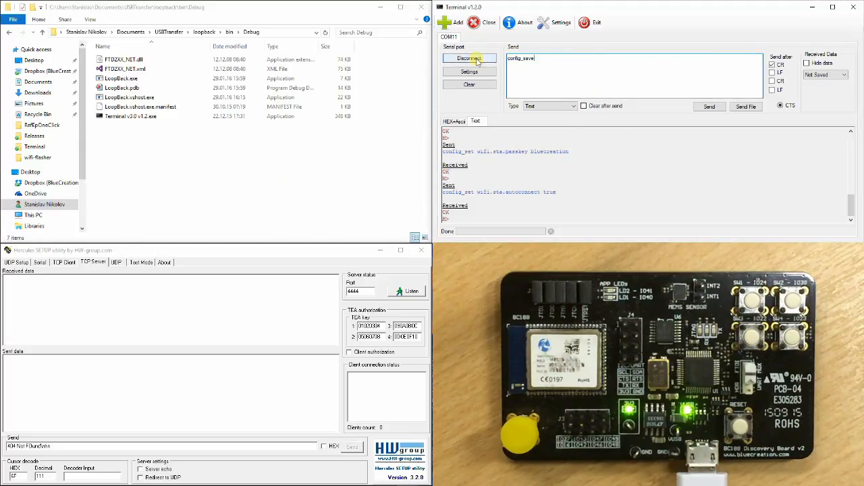
Send config_save and wait for the reboot to report WIFI_EVT CONNECTED
click(709, 106)
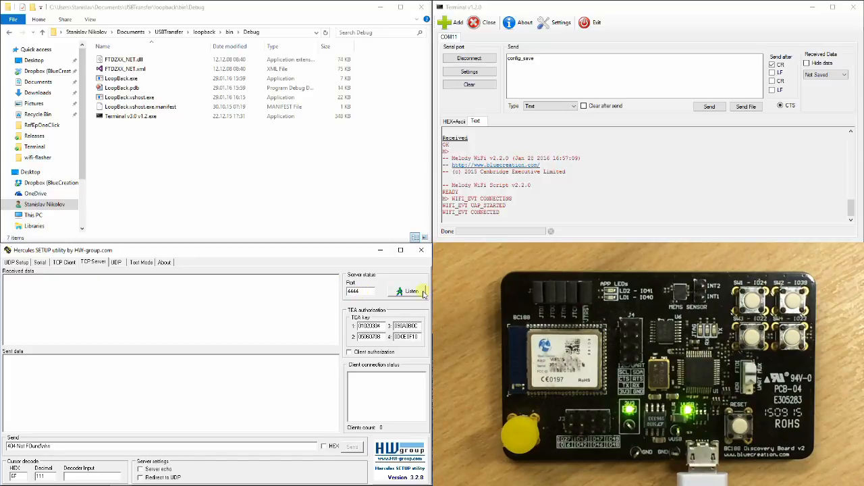
Start the Hercules TCP server listening on port 4444 and bring up Run
click(409, 291)
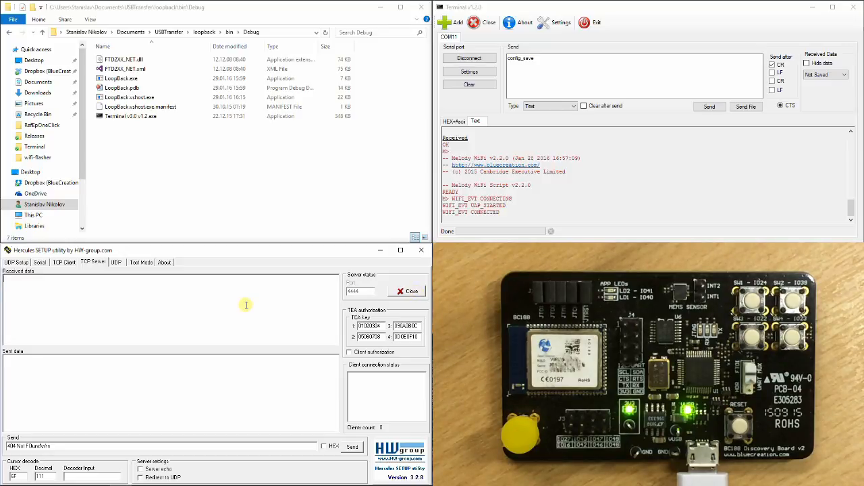
mouse_move(256, 297)
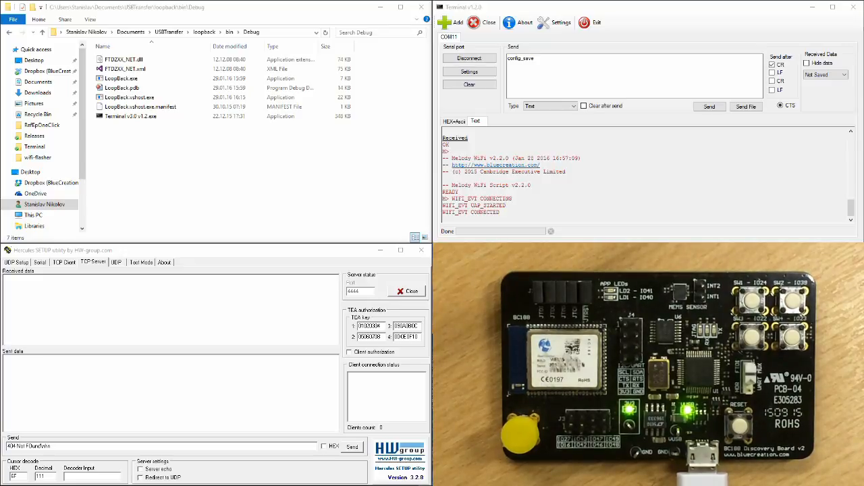
key(Win+r)
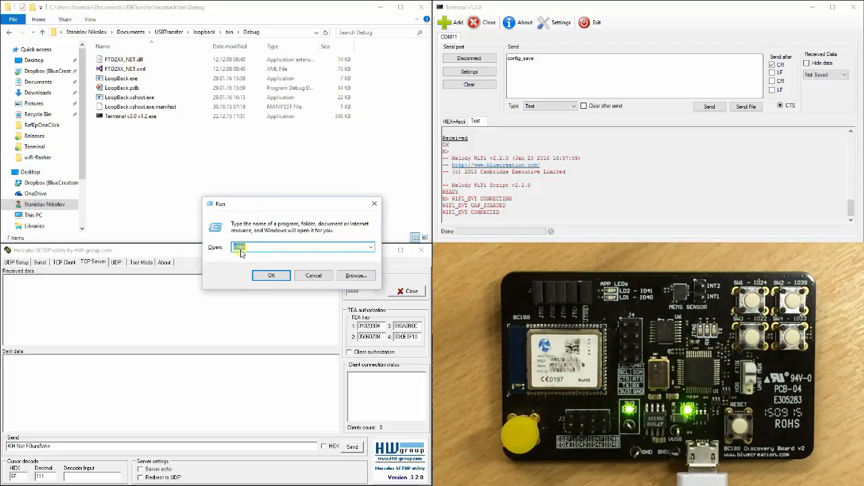
Launch cmd from the Run dialog
click(271, 275)
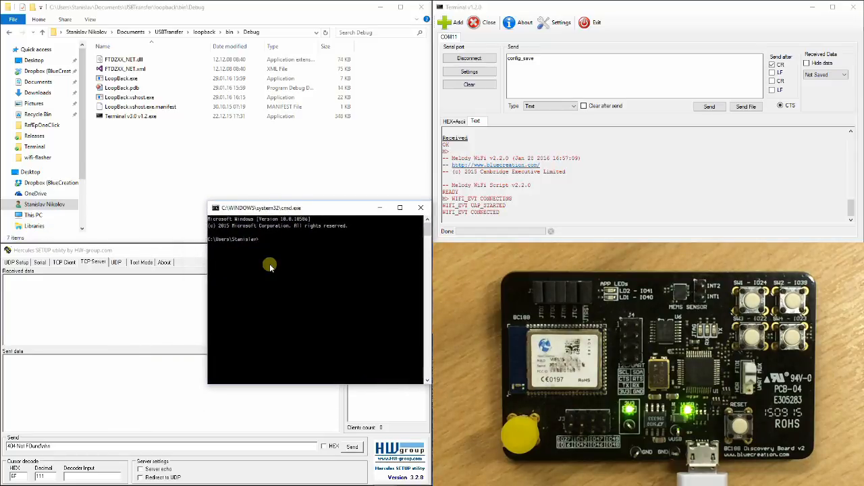
mouse_move(276, 287)
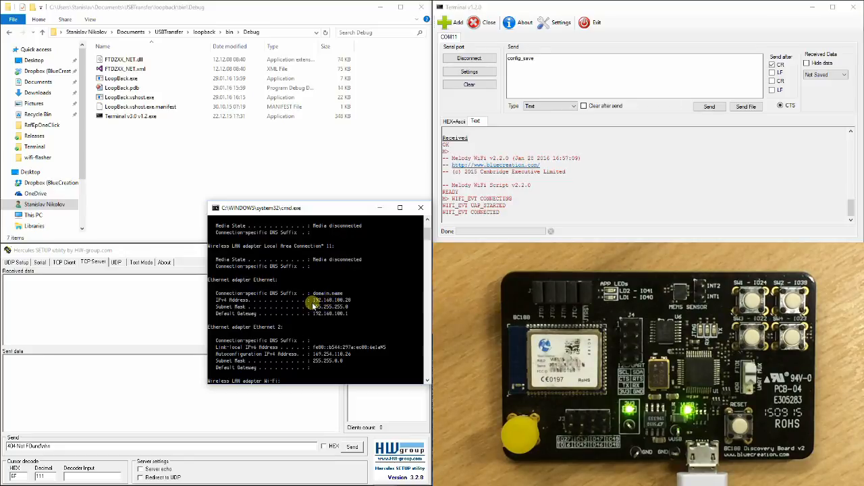
mouse_move(335, 304)
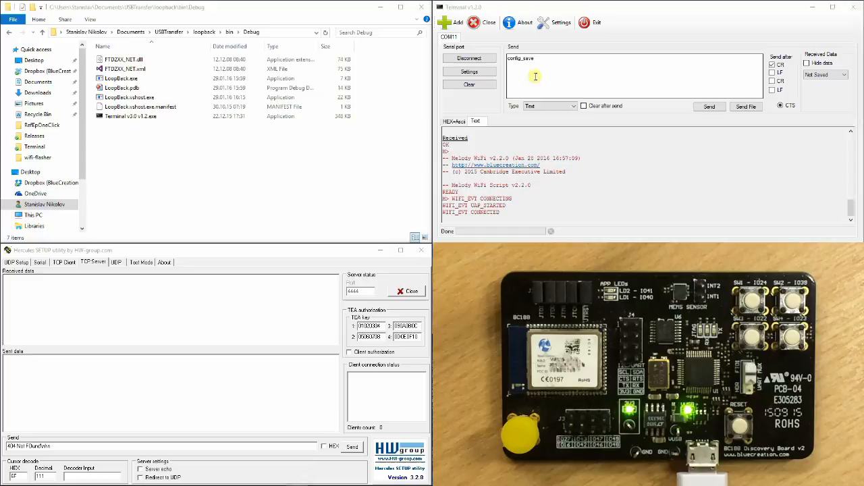
Enter wifi_tcp_client_connect 192.168.100.28:4444 as the command to send
text(wifi_tcp_client_connect 192.168.100.28:4444)
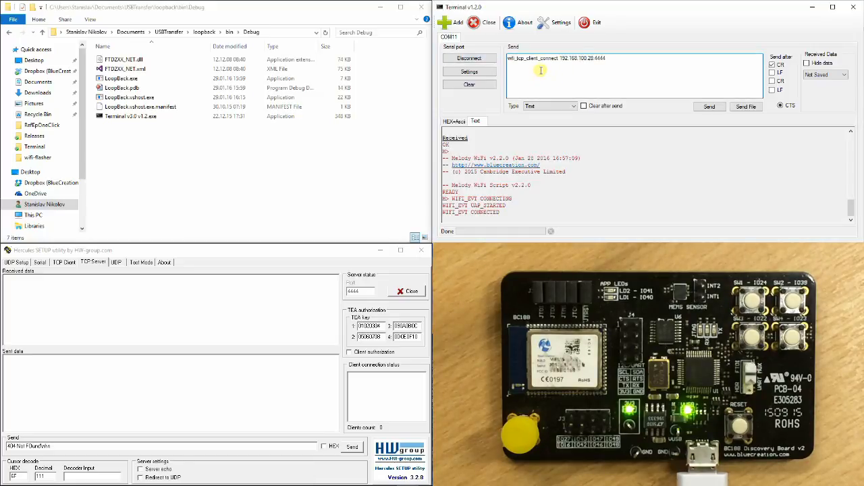
mouse_move(544, 64)
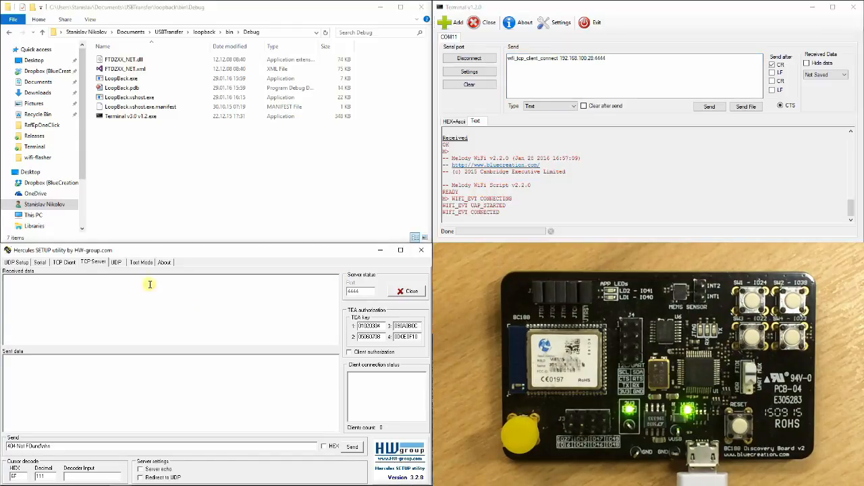
Choose the log file and switch on Log to File for Hercules received data
right_click(231, 350)
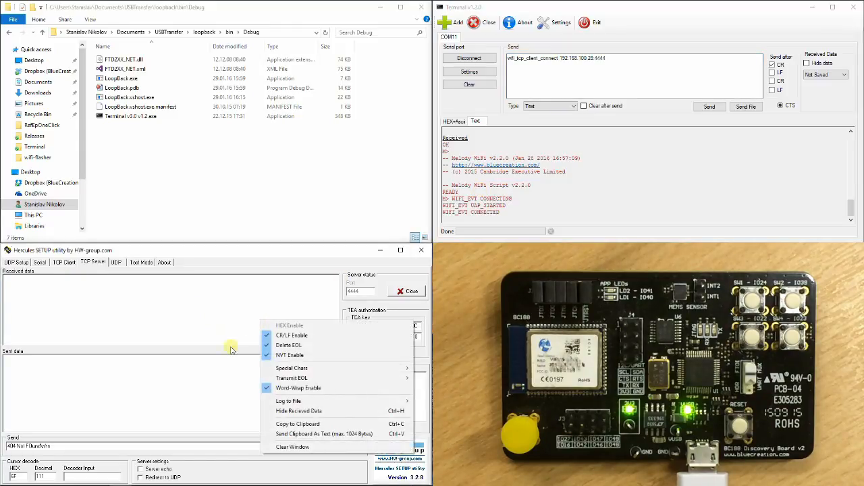
mouse_move(288, 401)
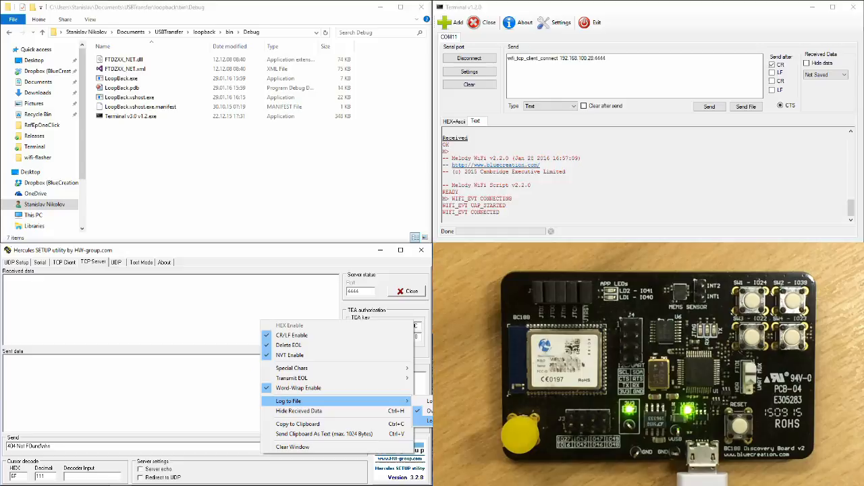
click(287, 400)
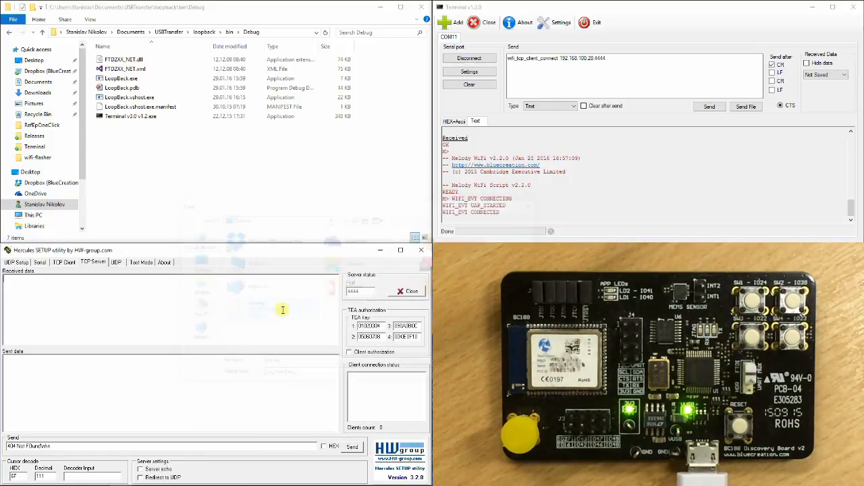
right_click(283, 309)
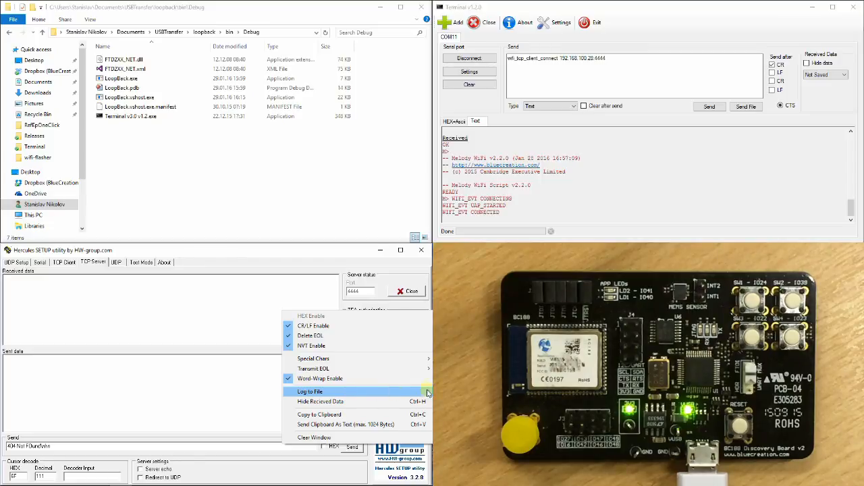
click(309, 391)
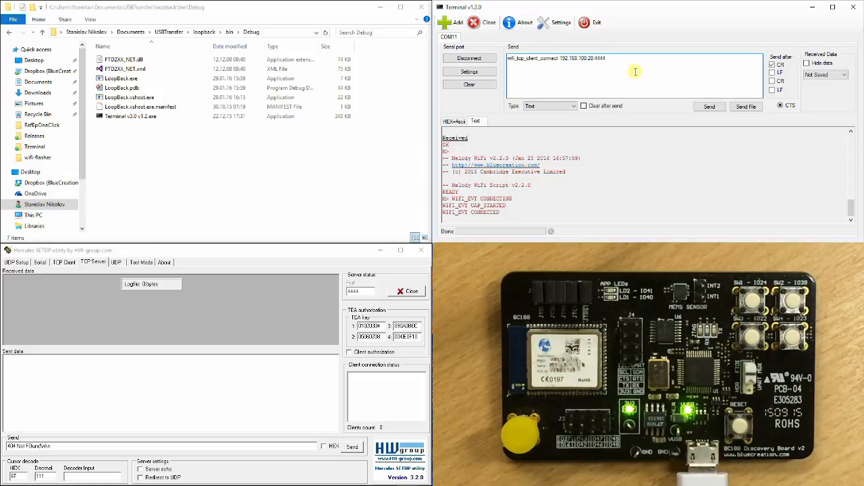
Connect the module to 192.168.100.28:4444 and send two test strings
click(709, 106)
text(sfdasfasdfasdf)
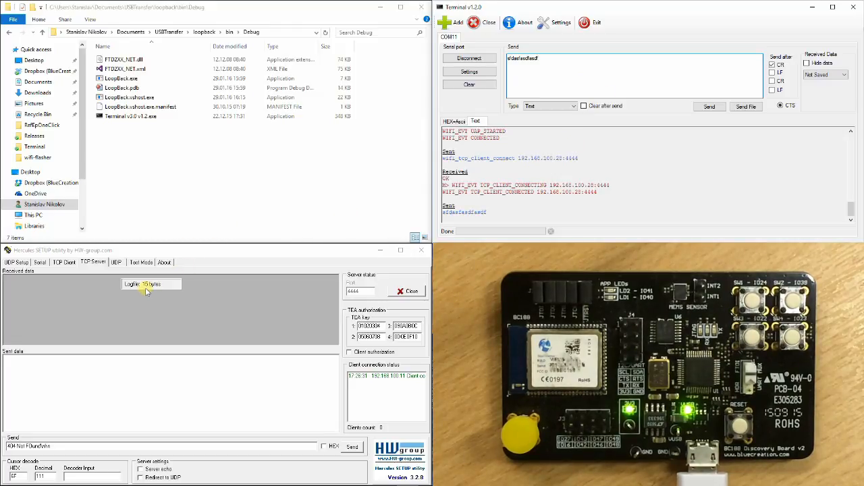
triple_click(523, 57)
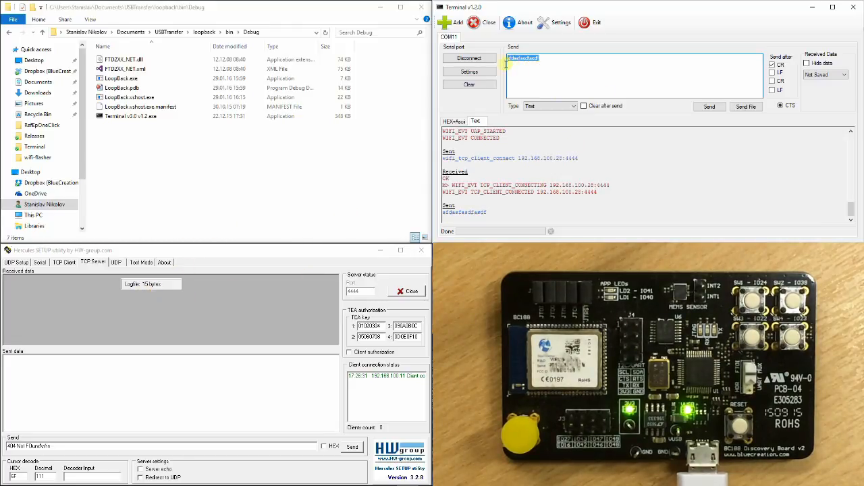
click(709, 106)
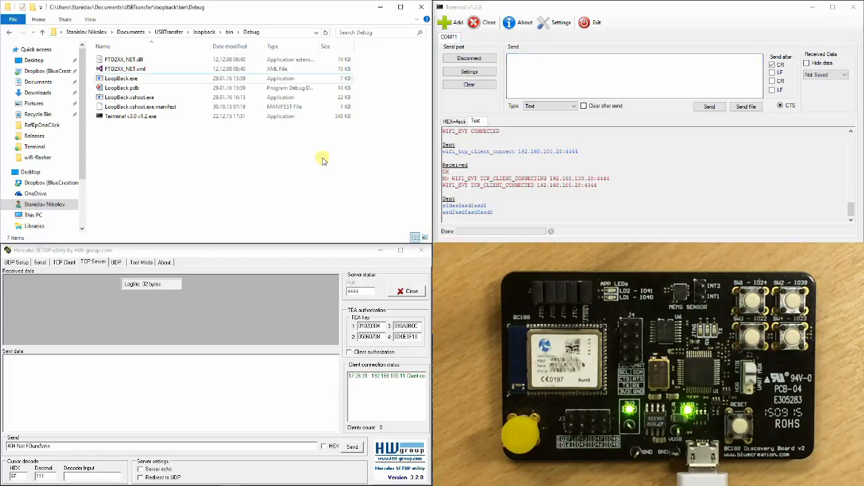
Disconnect the module's serial port in Terminal and run LoopBack.exe from the Debug folder
click(130, 116)
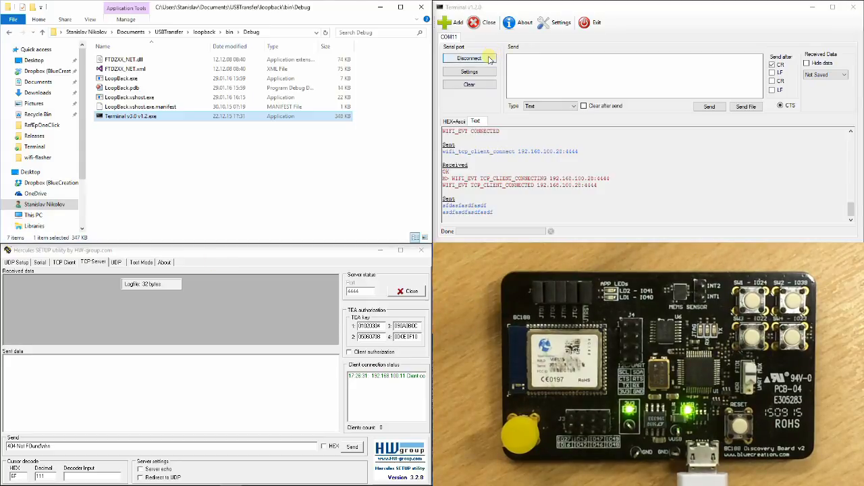
click(468, 58)
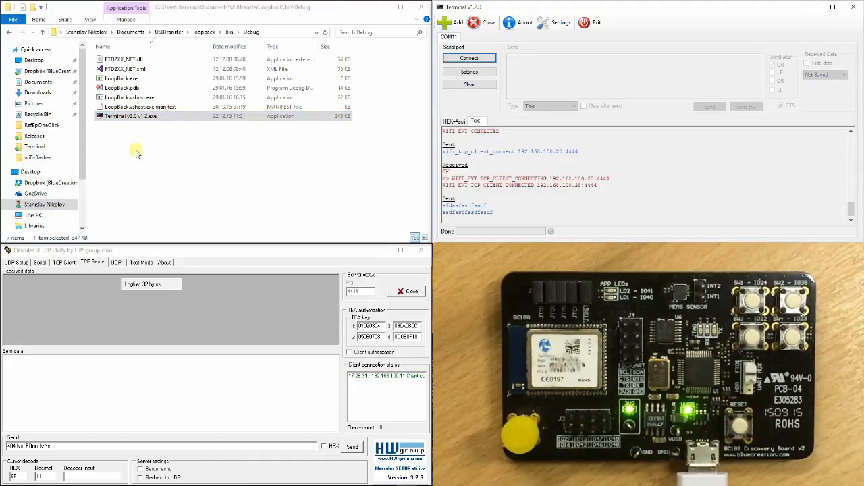
click(131, 117)
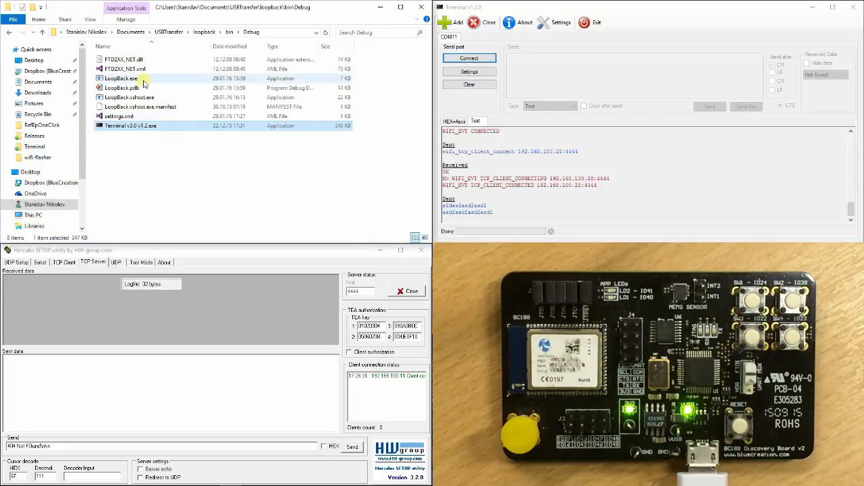
click(121, 78)
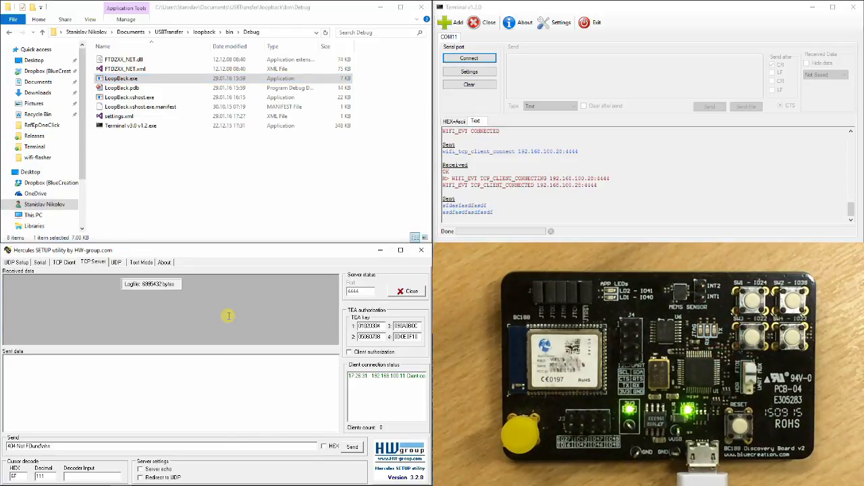
Untick Log to File in the Received data context menu
right_click(229, 315)
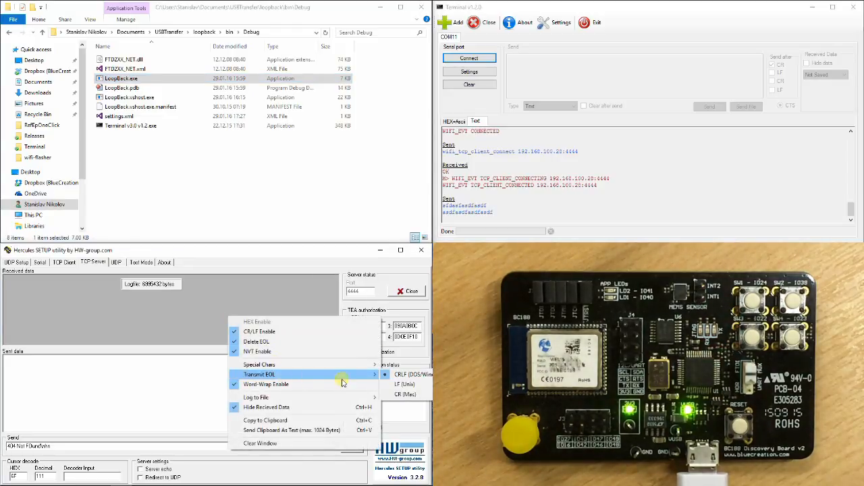
click(405, 395)
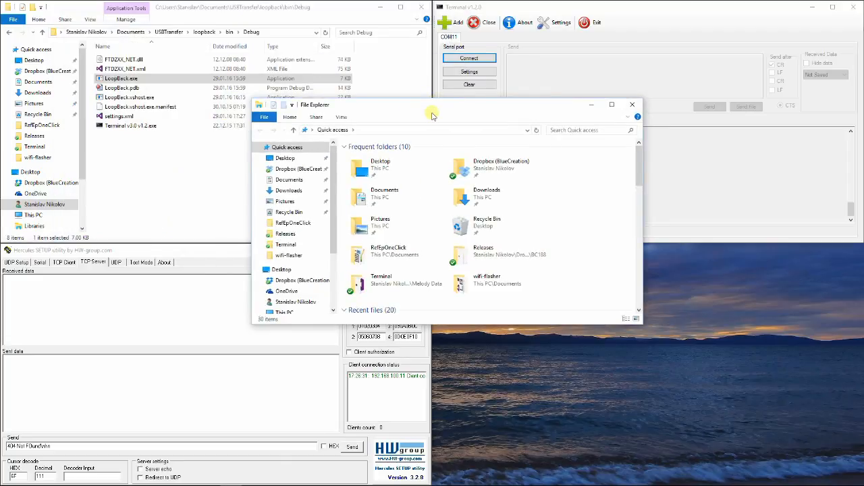
Go to the Desktop folder and open tcp.log (6,832 KB)
click(285, 157)
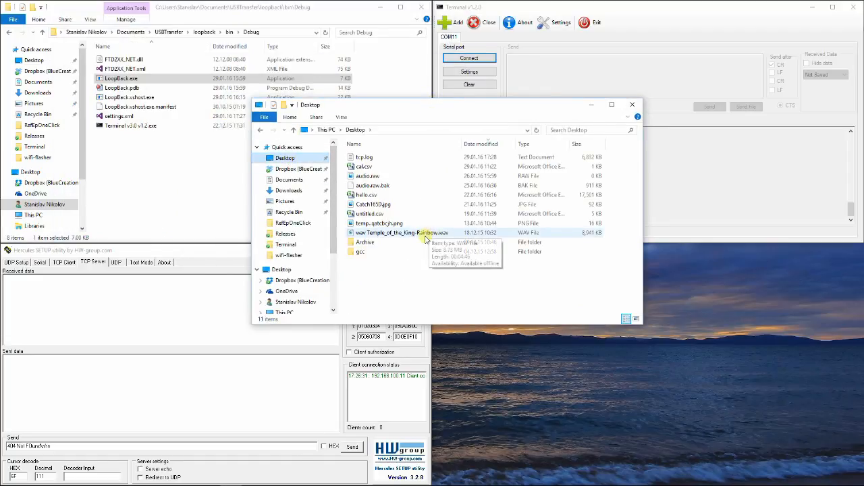
click(365, 157)
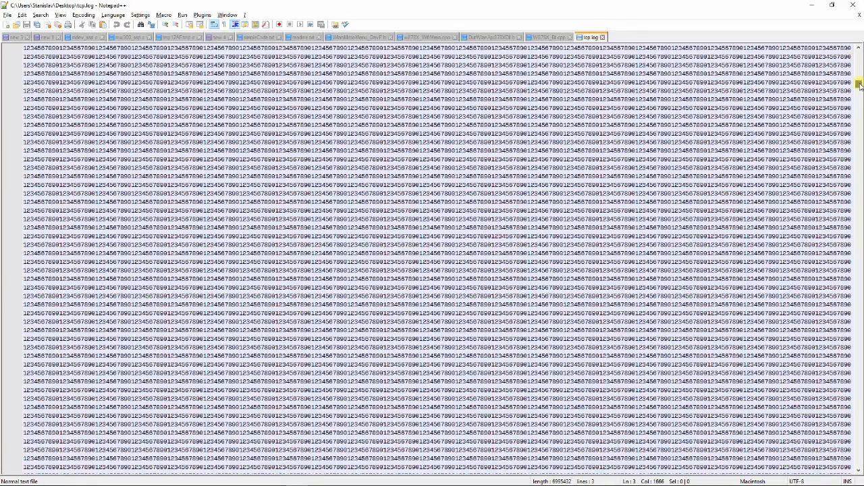
drag(860, 86, 860, 213)
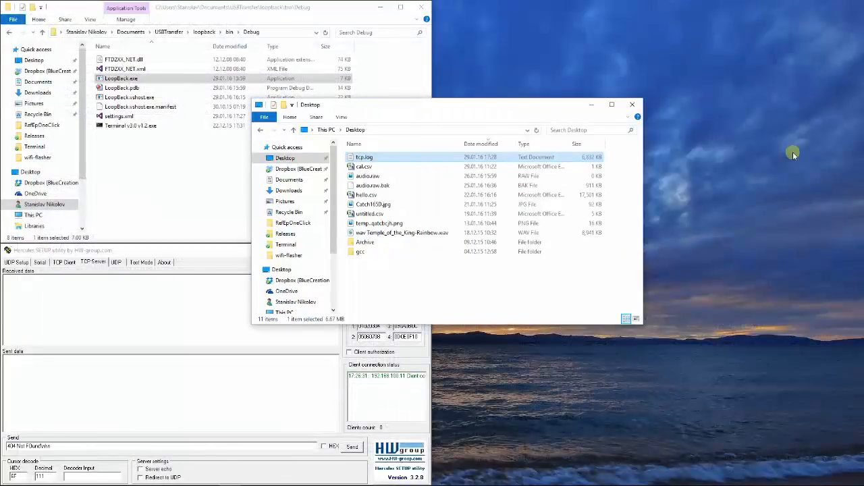
click(361, 252)
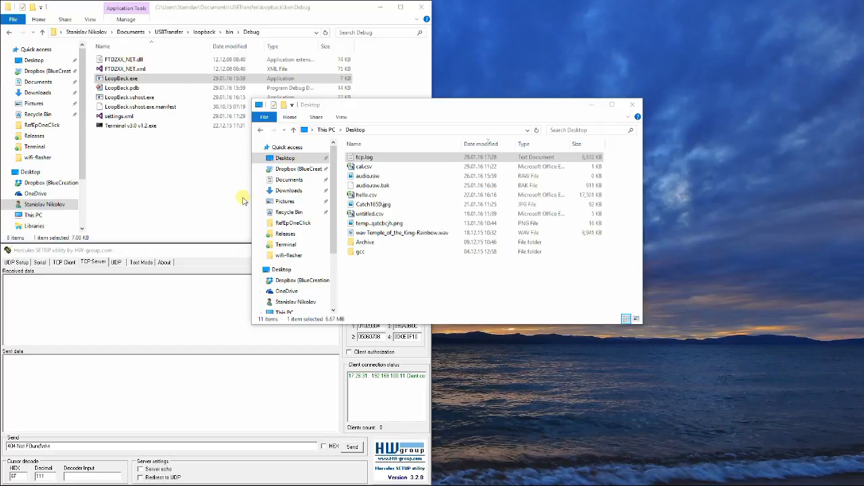
mouse_move(236, 208)
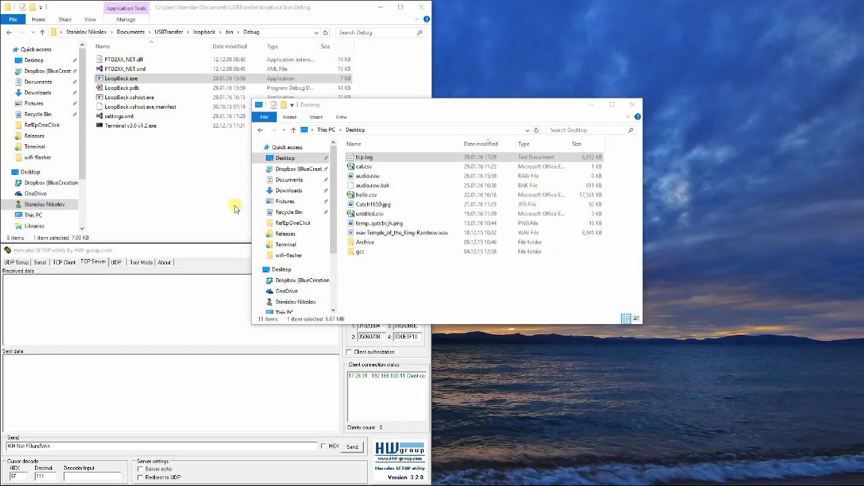